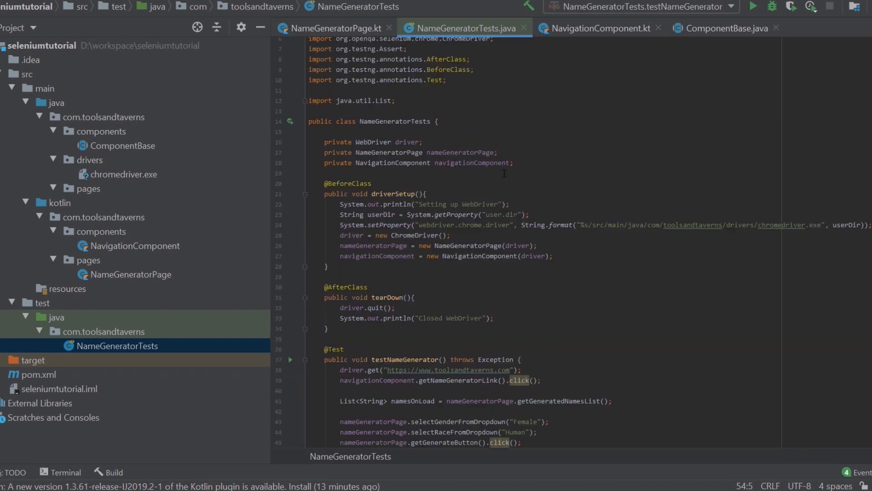
scroll(down, 3)
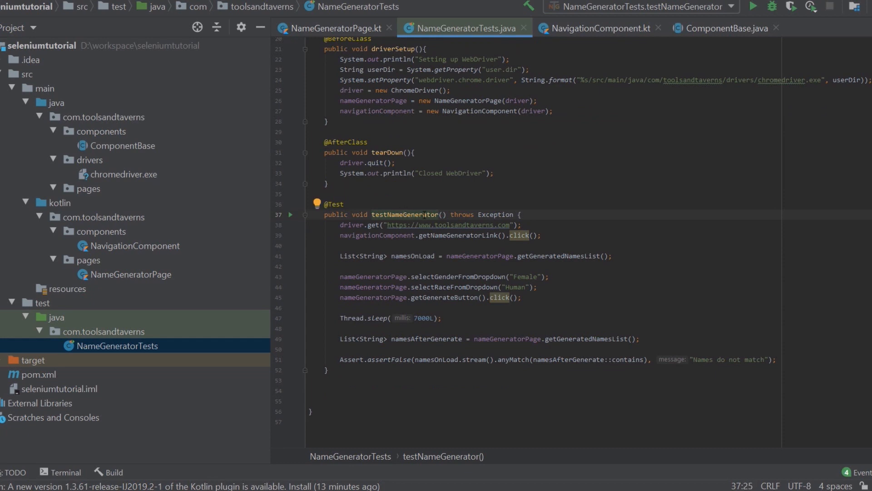
double_click(405, 214)
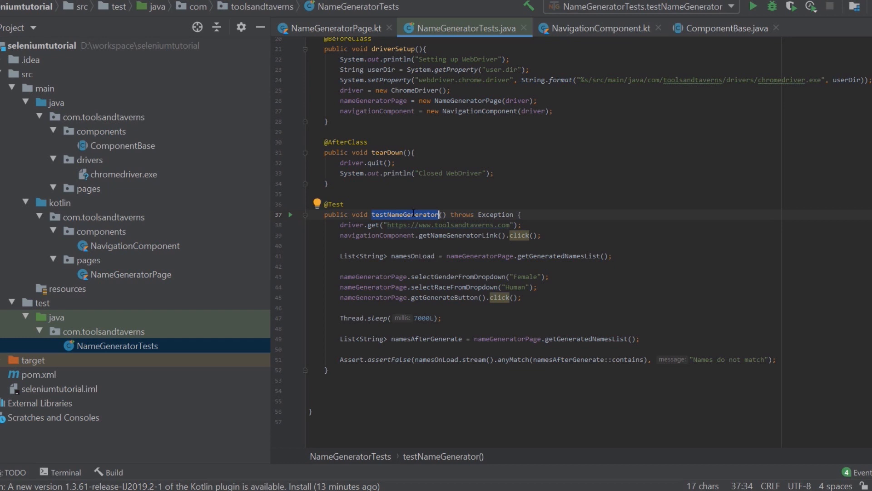
mouse_move(414, 215)
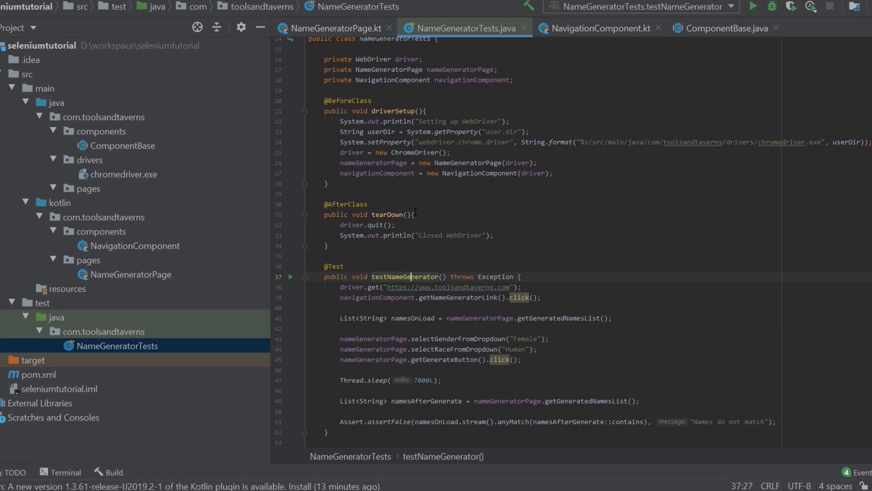
scroll(down, 3)
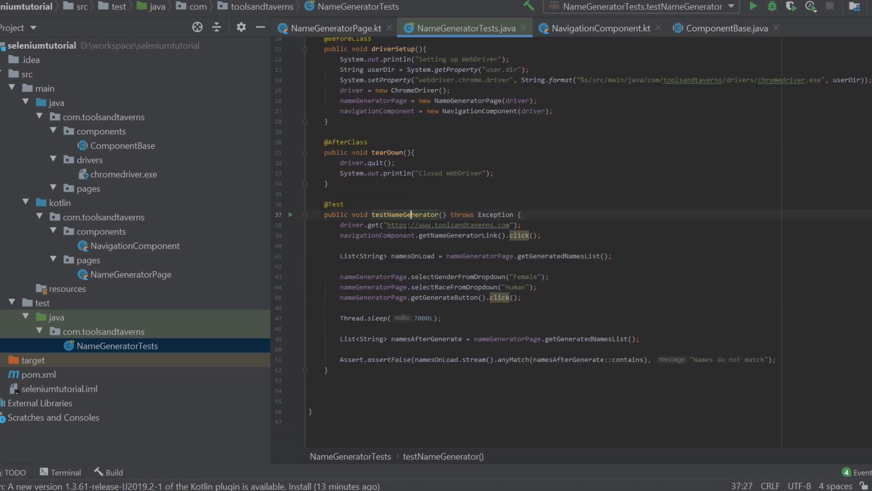
double_click(405, 213)
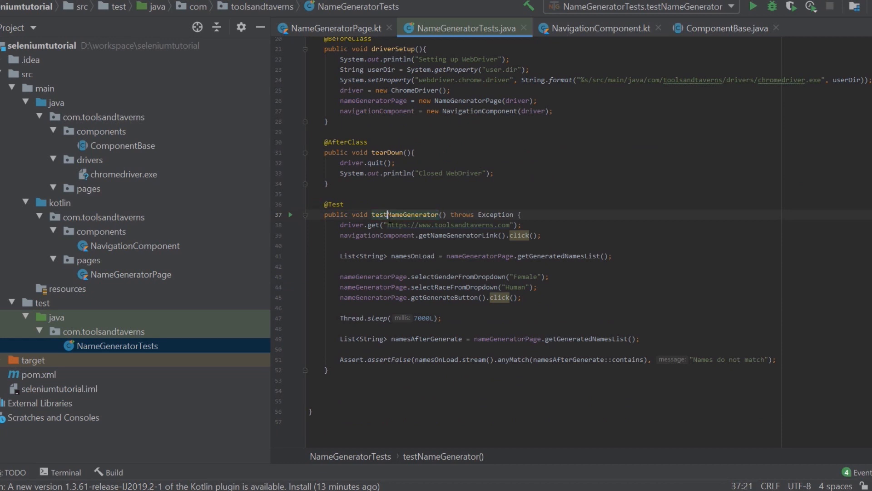
double_click(408, 214)
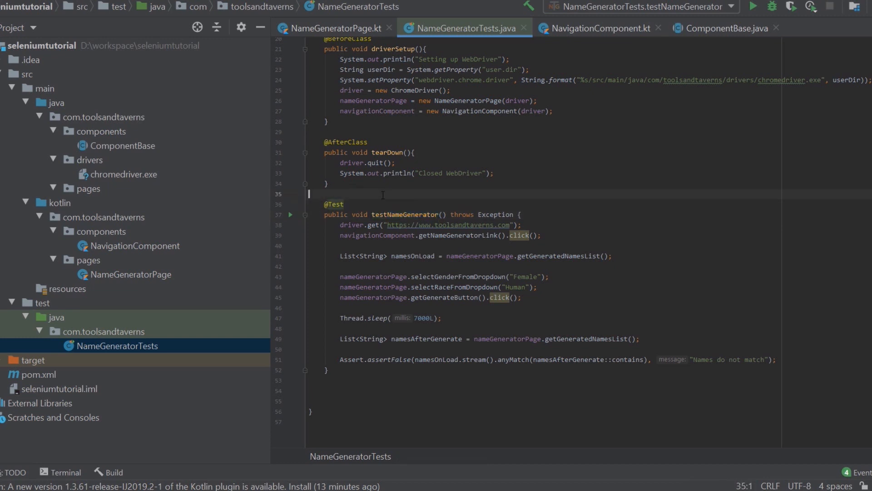
text(//)
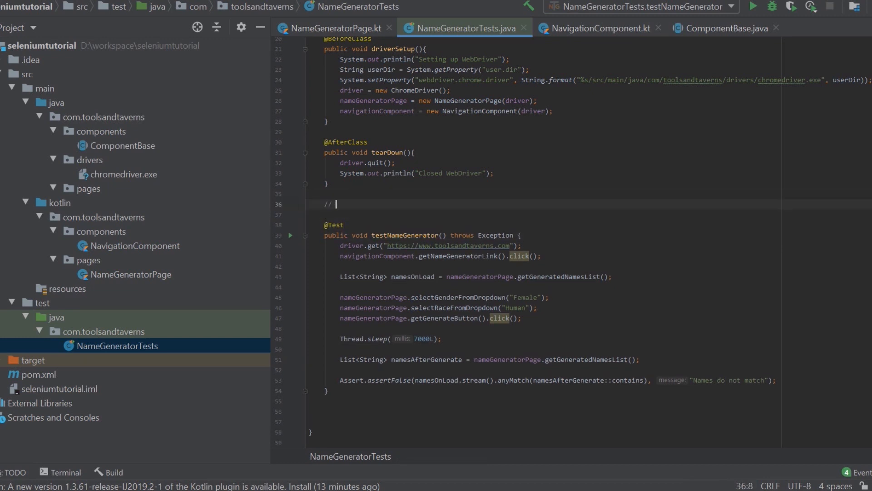
text(test_)
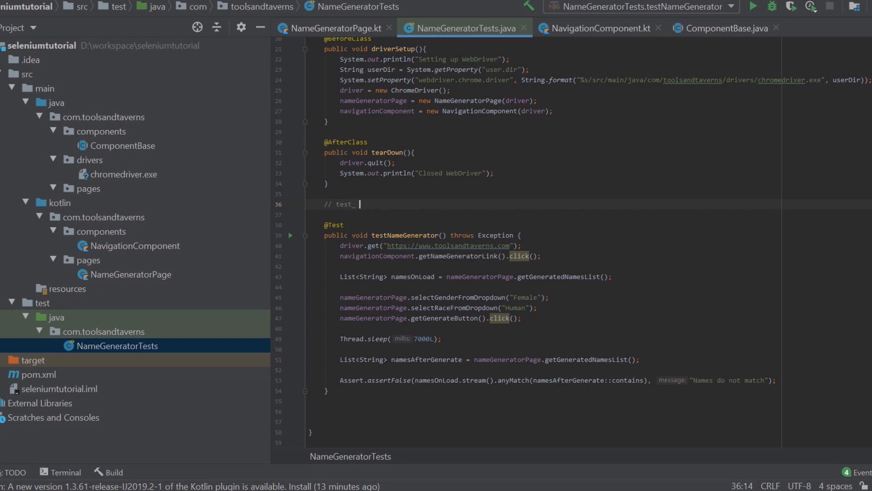
text(state_)
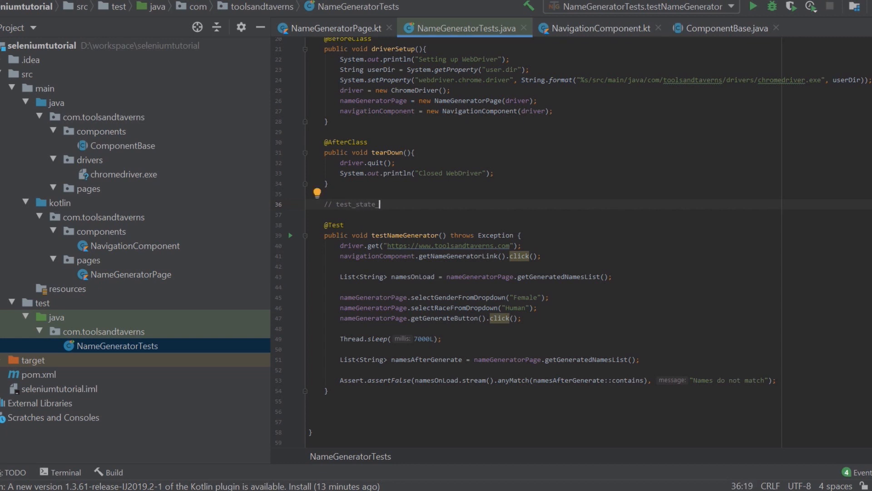
text(actions_)
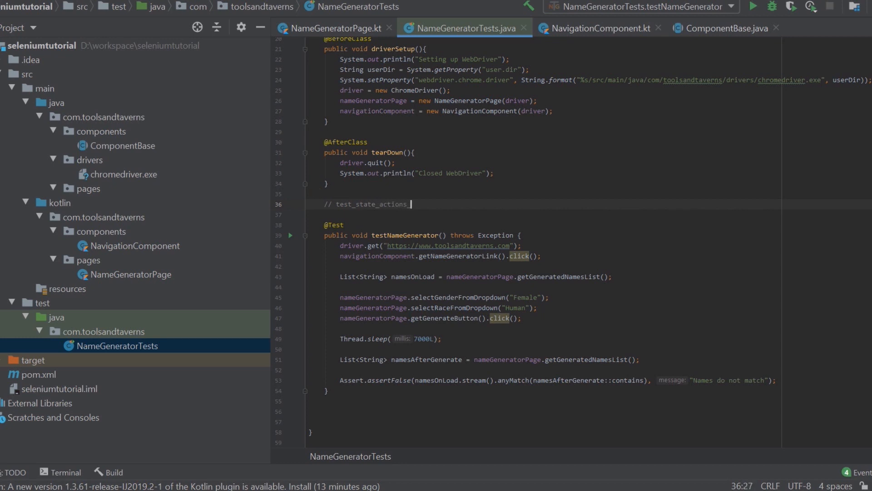
text(exp)
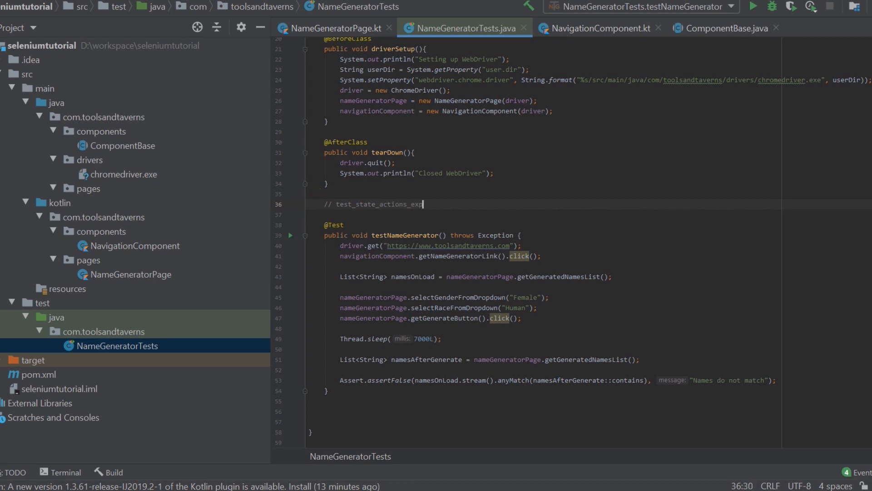
text(ected)
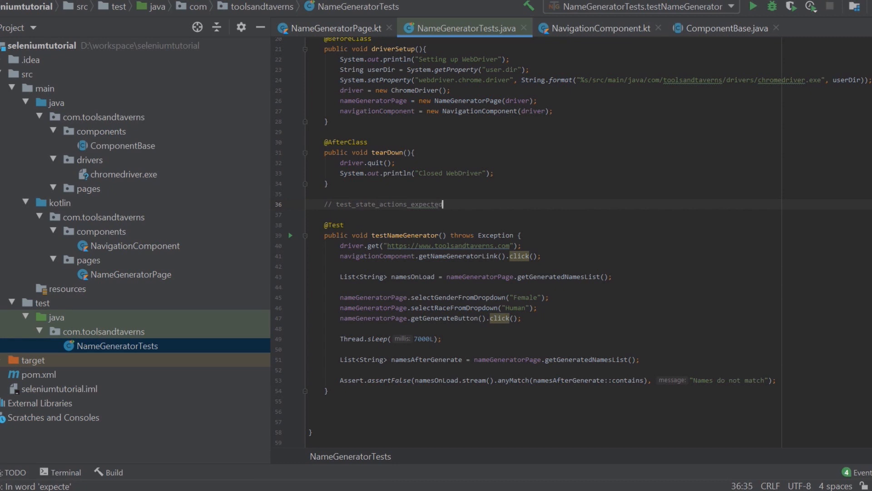
text(Result)
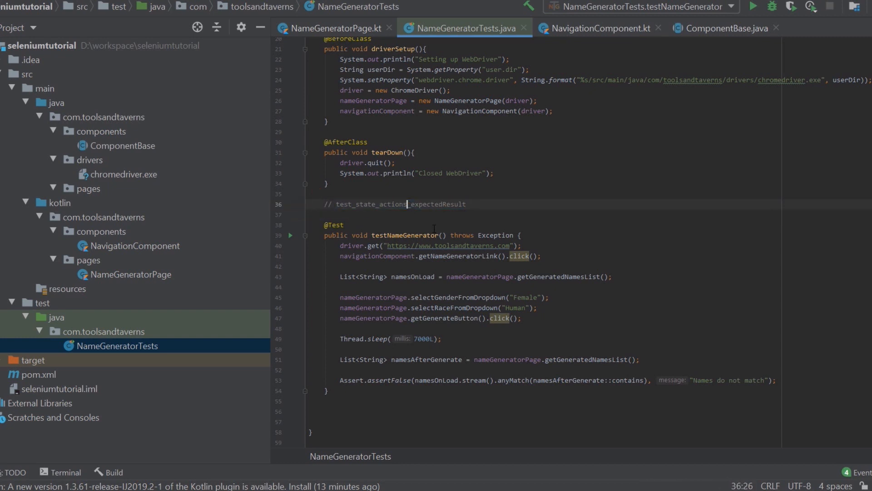
double_click(344, 204)
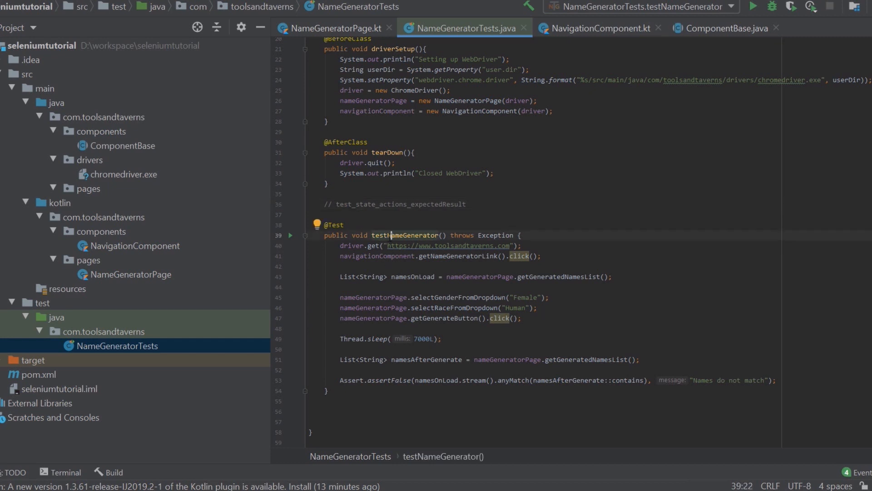
double_click(405, 235)
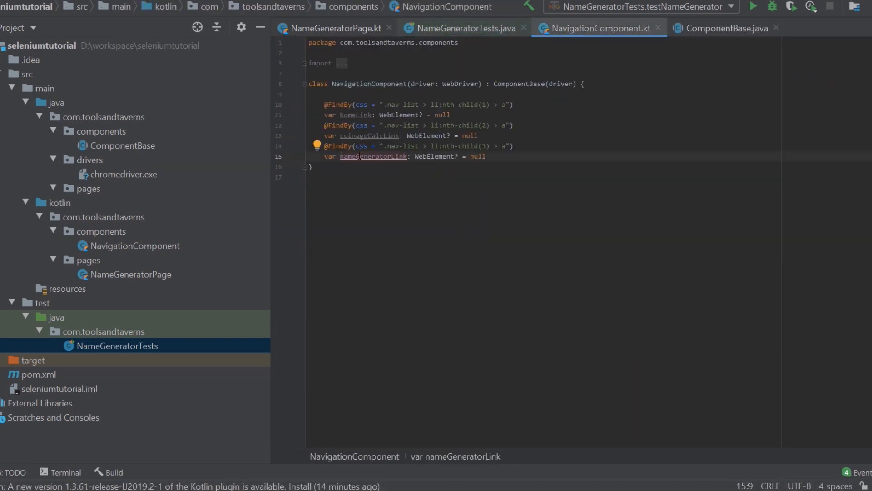
click(486, 156)
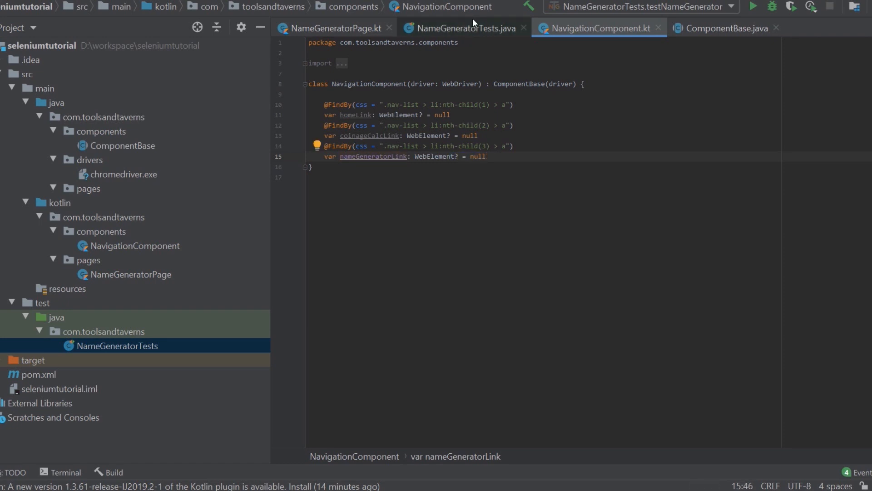
click(461, 27)
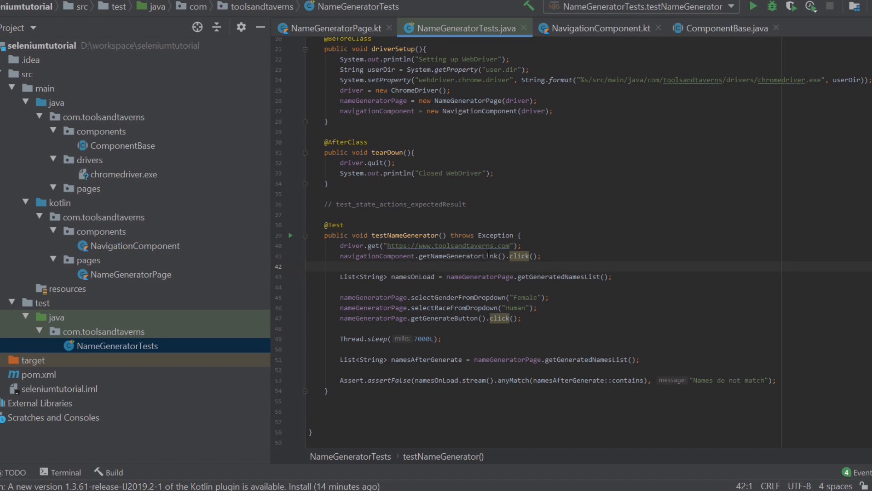
double_click(559, 276)
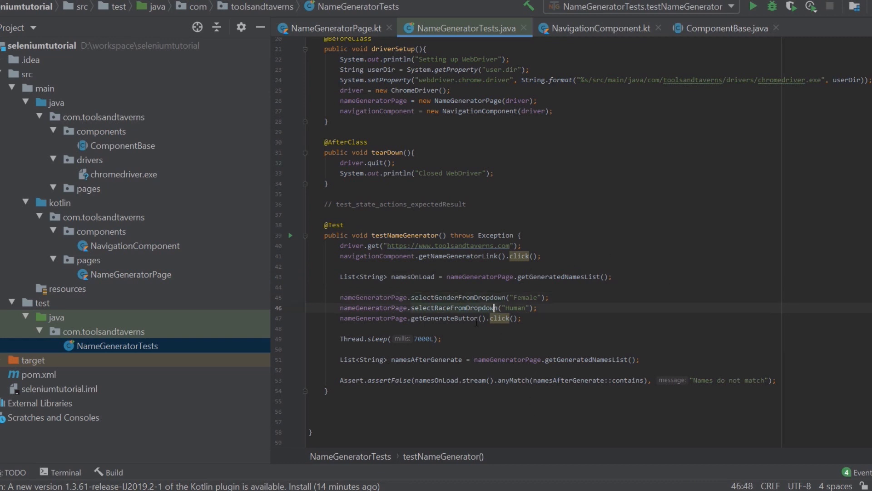
click(492, 317)
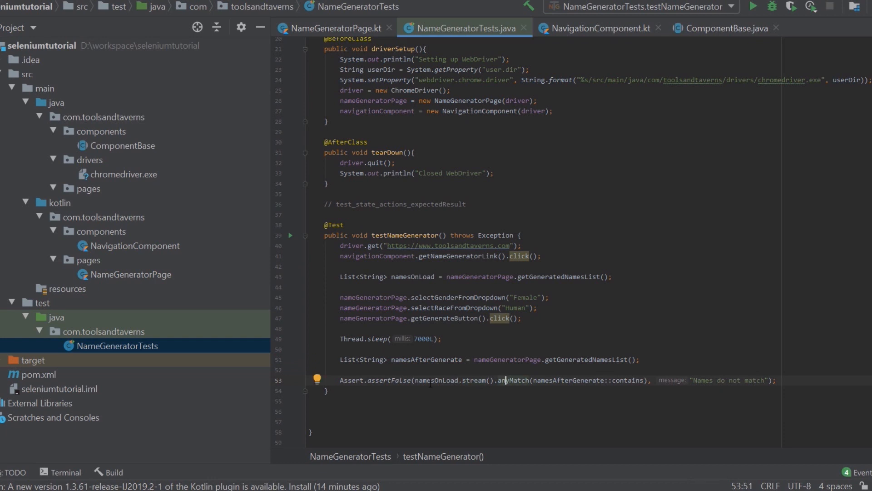
double_click(426, 359)
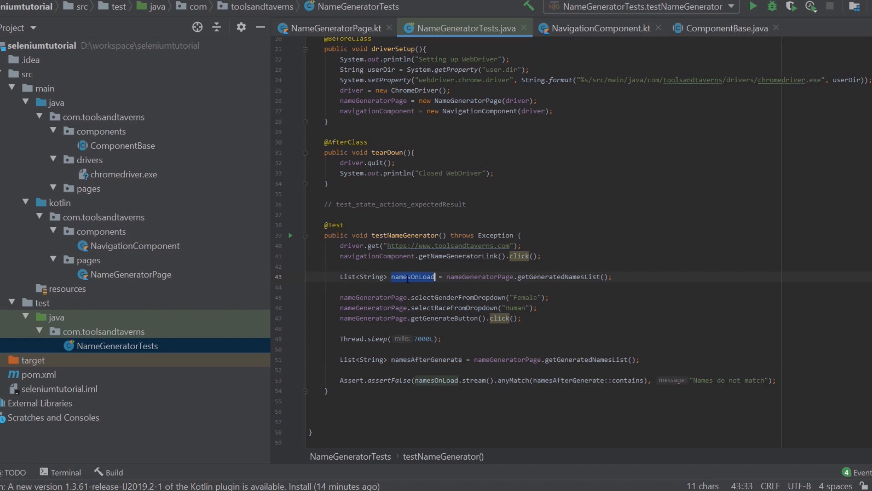
click(418, 276)
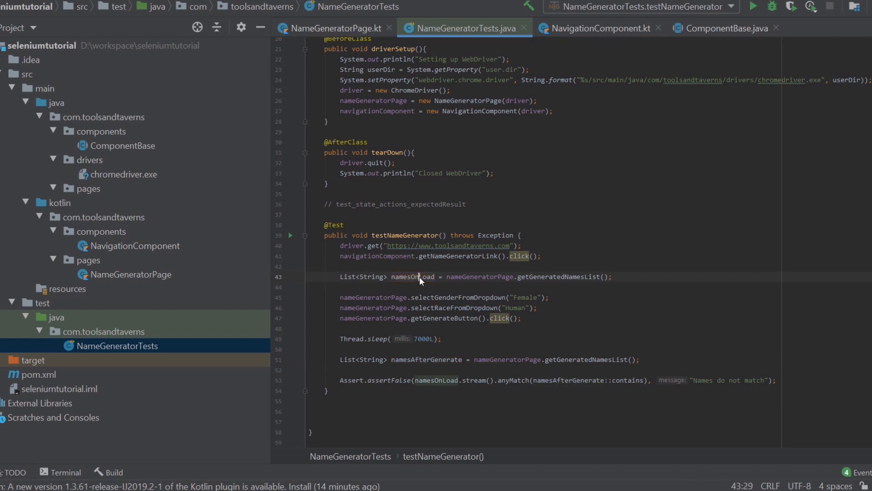
double_click(413, 277)
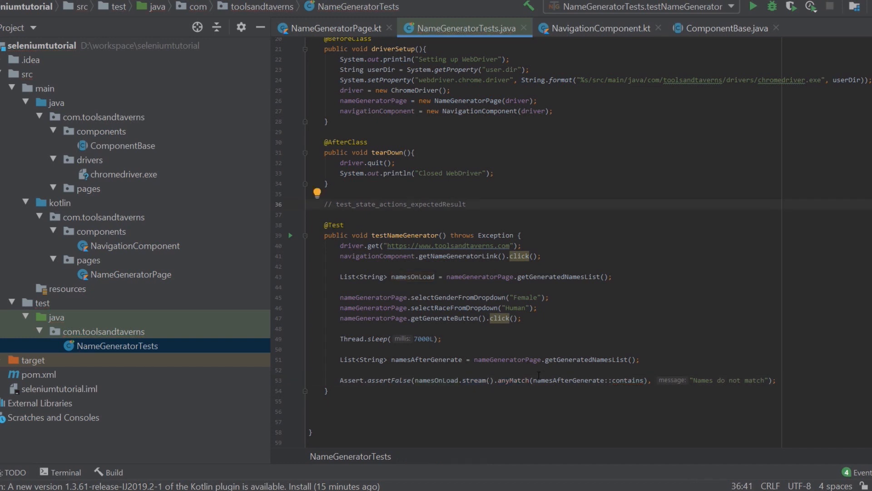
double_click(404, 235)
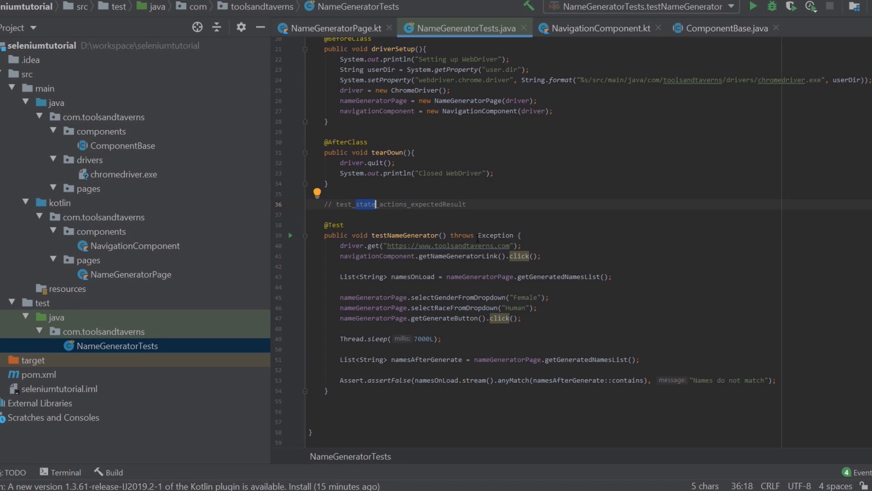
- Undo the accidental naming-comment edit and shorten the method name to test_
text(d)
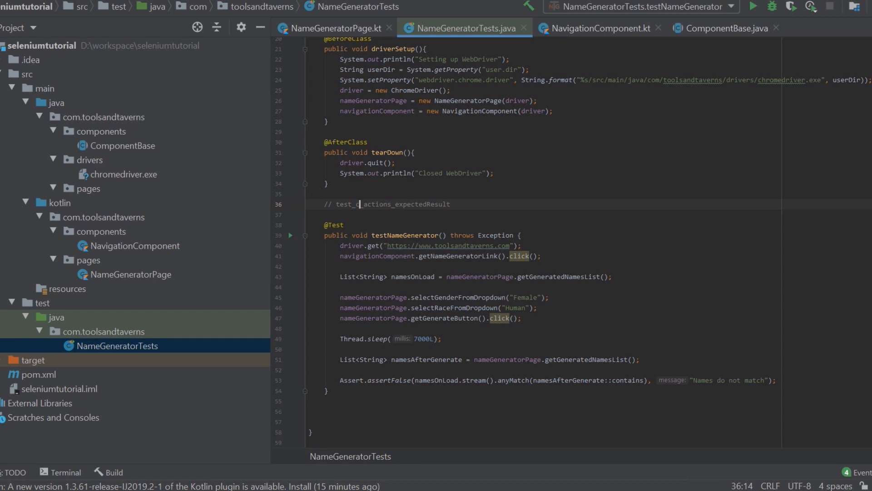
text(name)
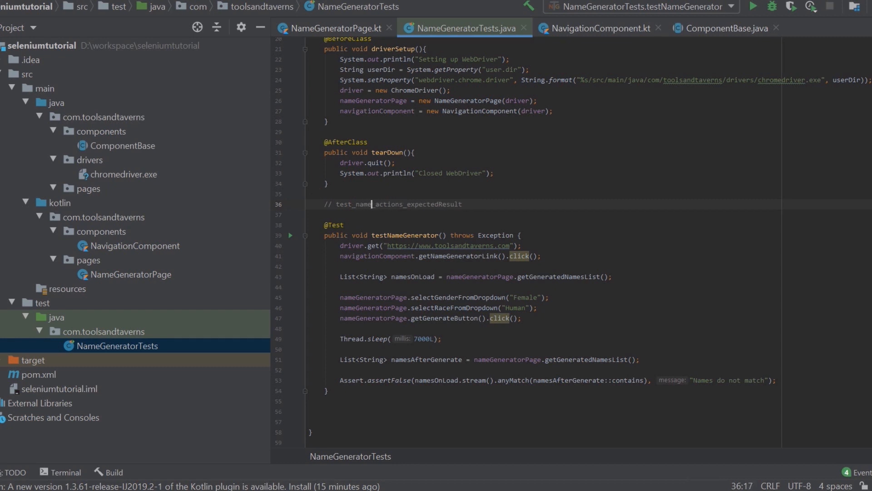
key(Backspace)
text(_)
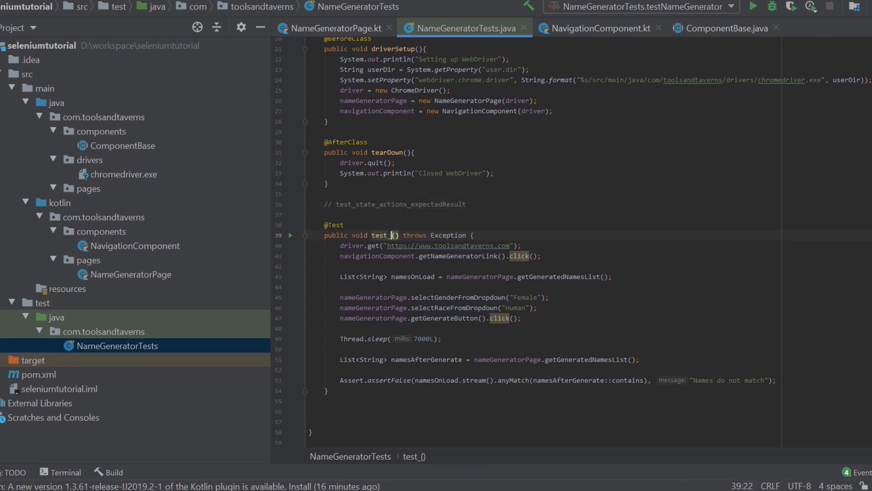
- Extend the method name to test_nameGeneratorPage_selectFemaleHuman_generatedNamesDoNotMatchFromPageLoad
text(name)
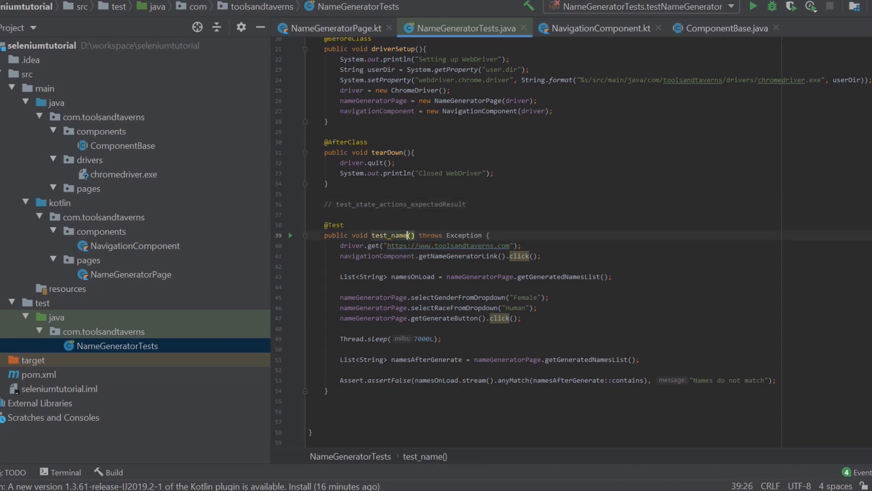
text(GeneratorPag)
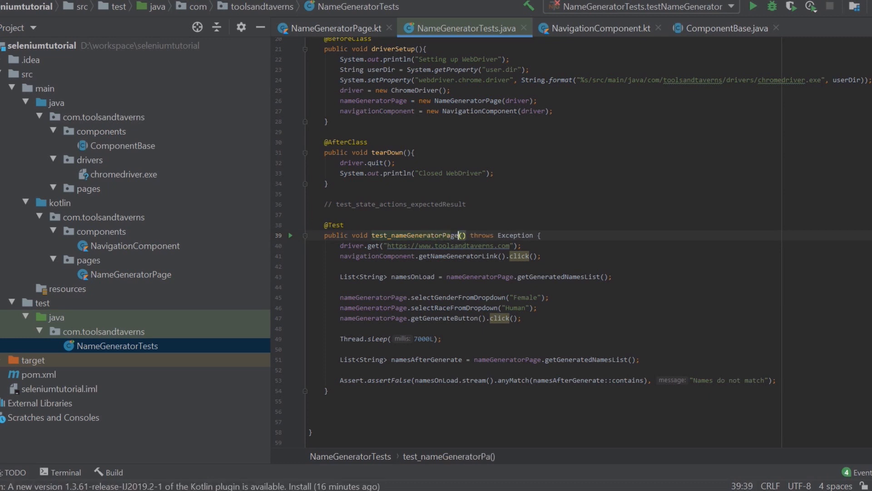
text(_)
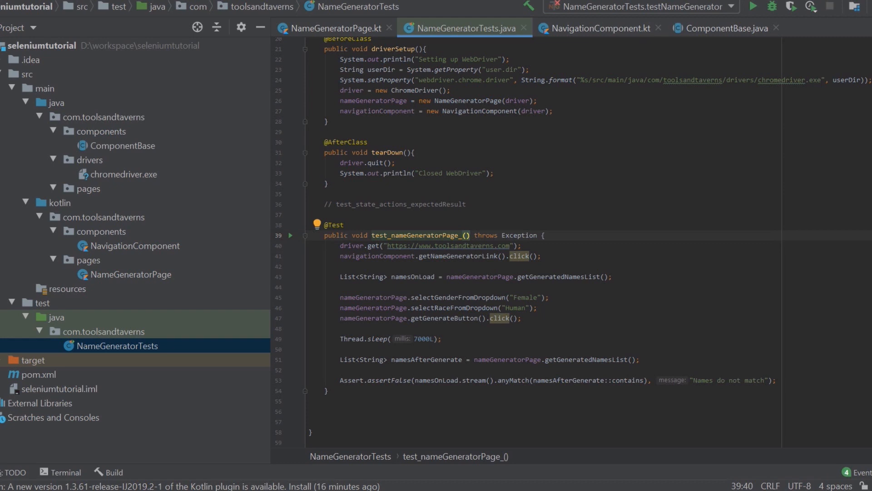
text(Select)
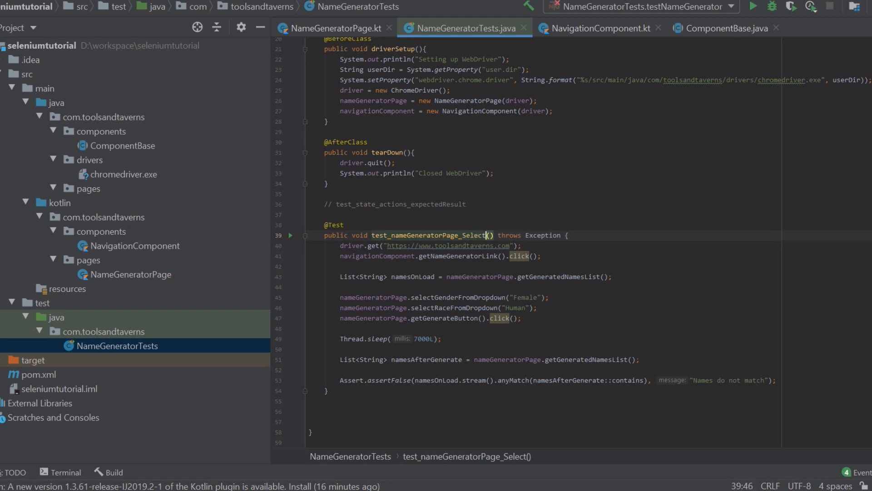
text(Femail)
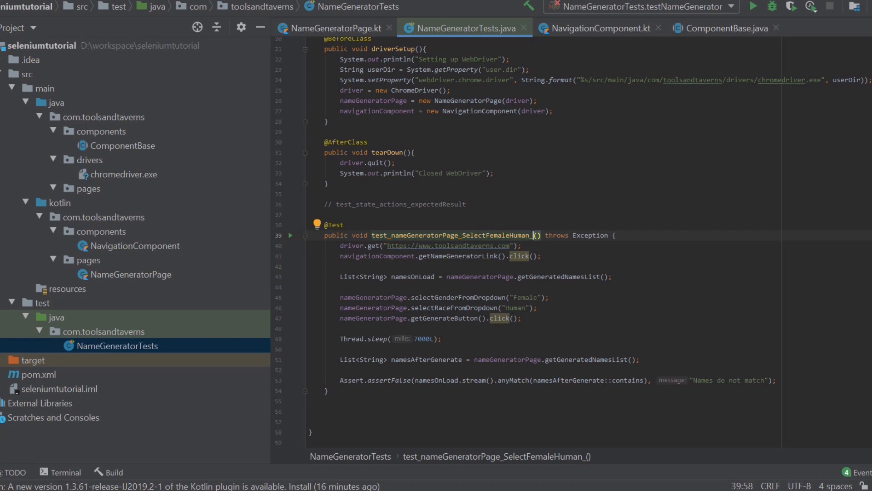
text(_generatedNames)
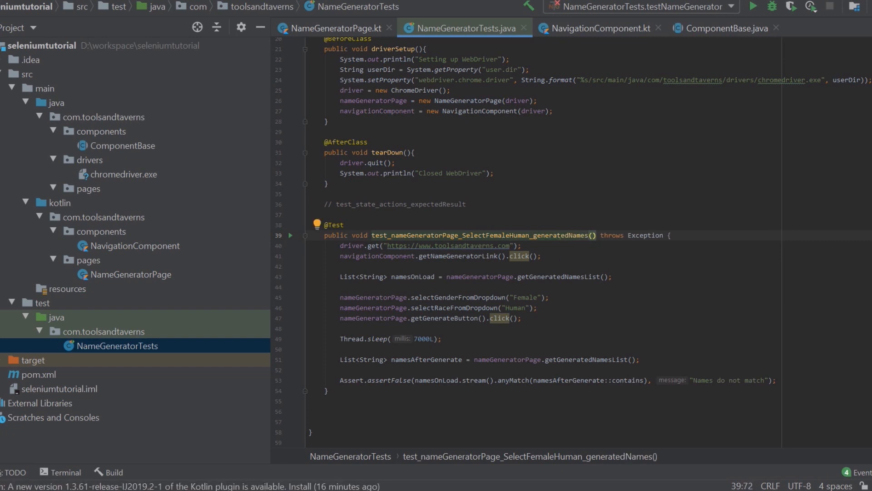
text(DoNotM)
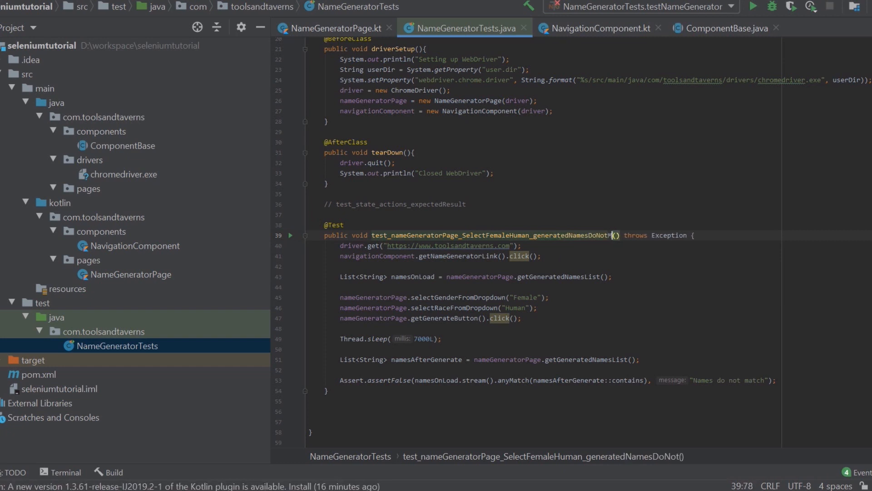
text(atchFromPa)
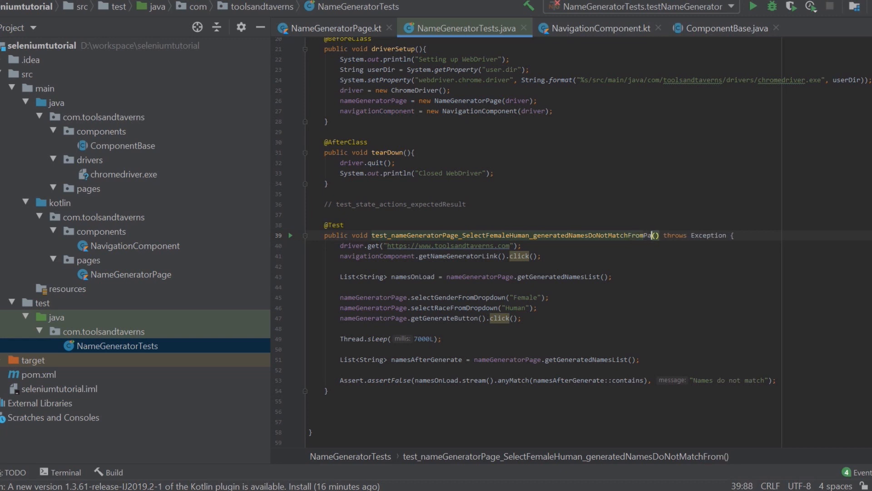
text(geLoad)
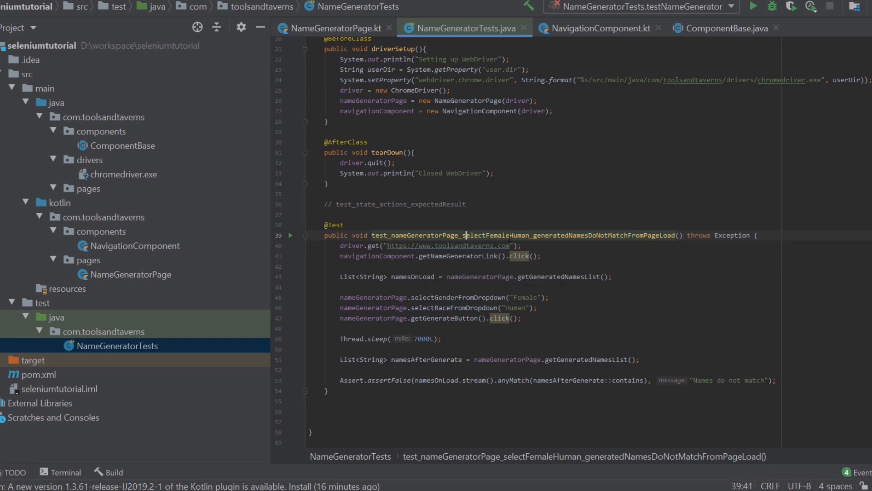
double_click(526, 235)
text(/**)
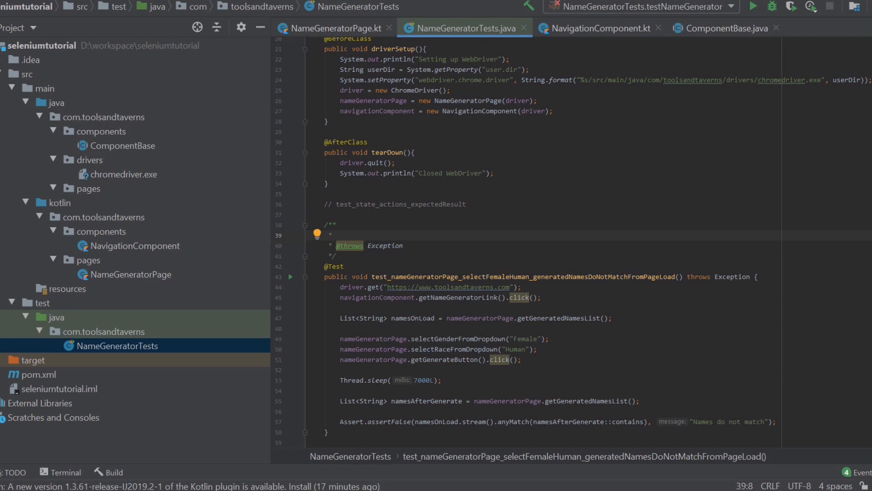
text(this testasdfasdf)
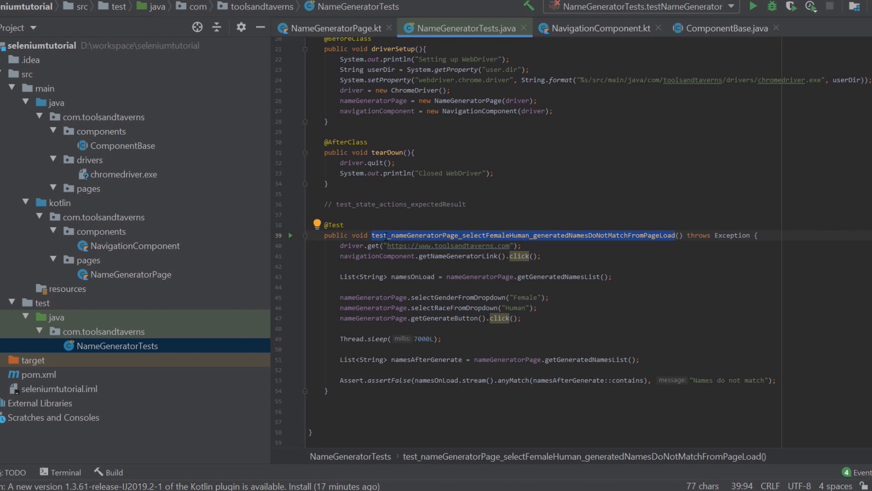
click(425, 193)
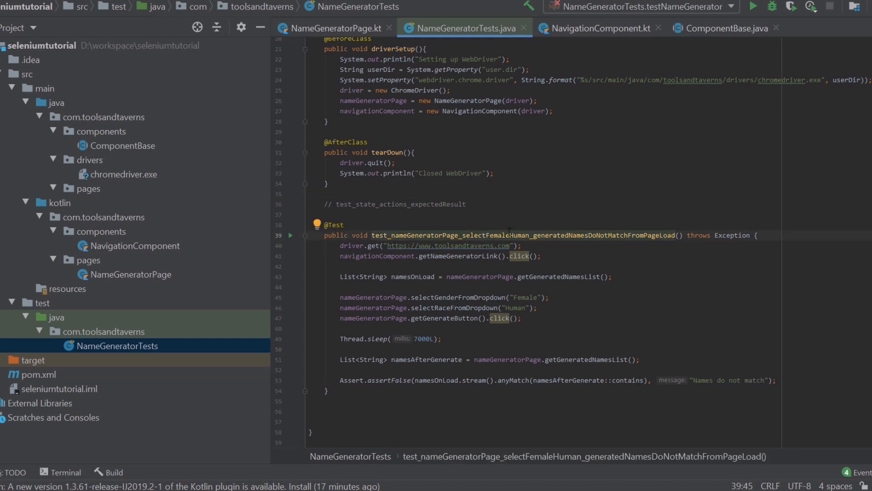
double_click(473, 235)
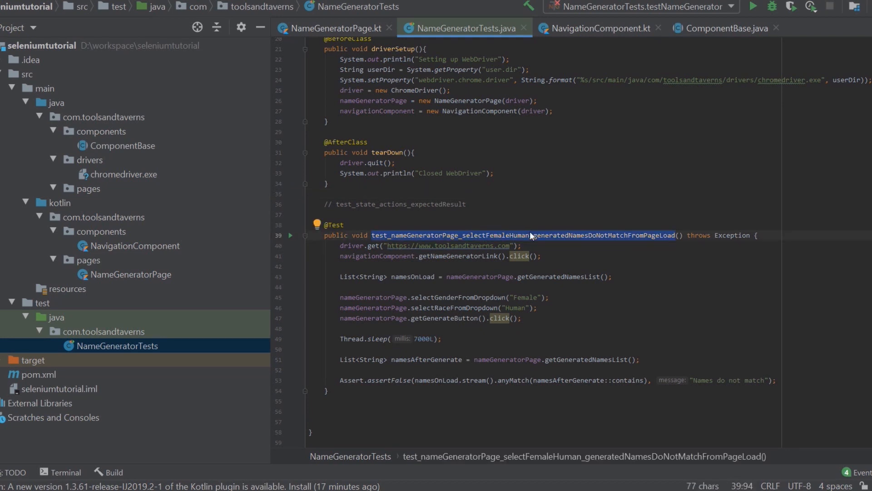